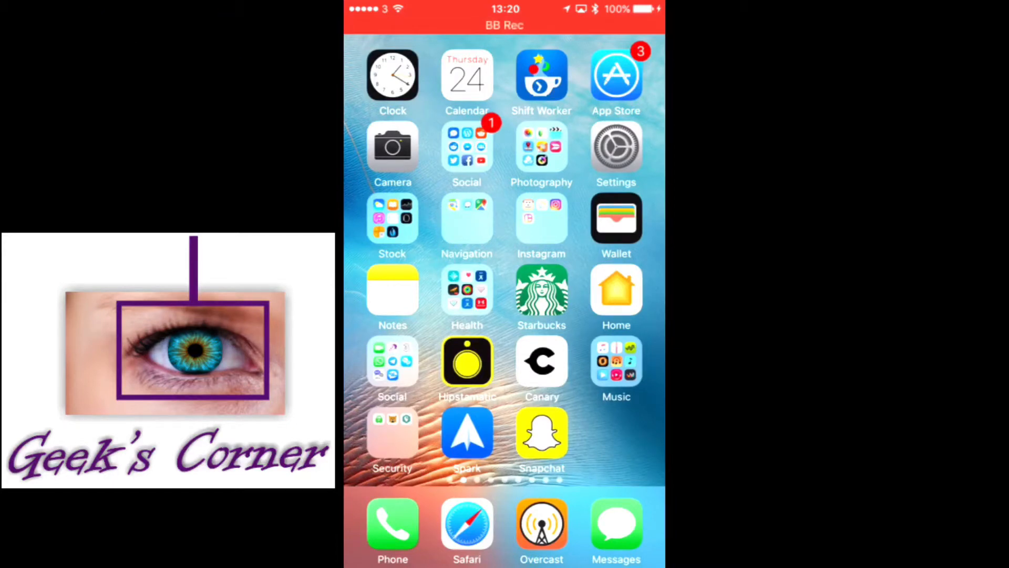
- Delete the stock Snapchat app and its data from the home screen
left_click(542, 433)
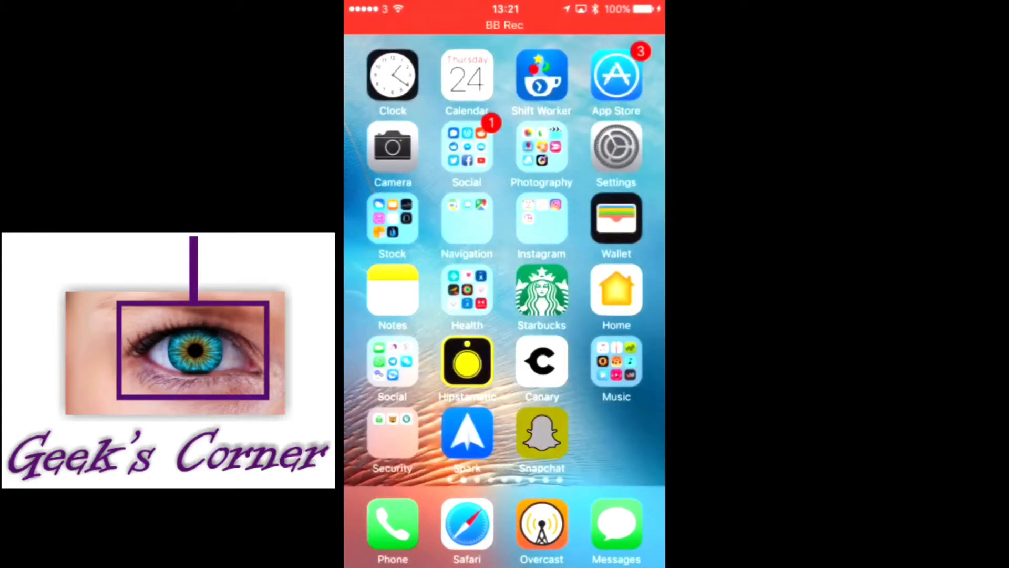
left_click(518, 420)
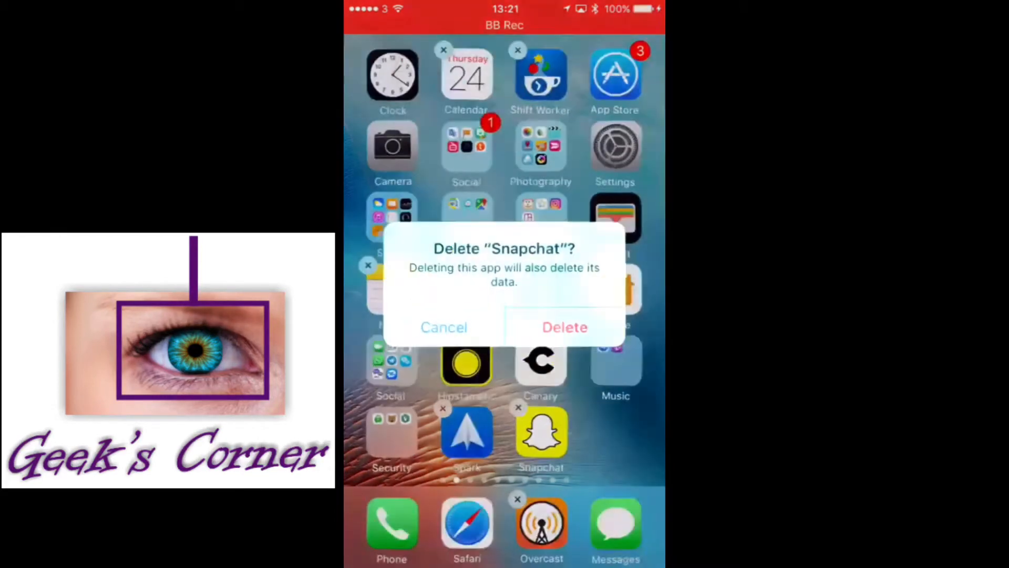
left_click(564, 326)
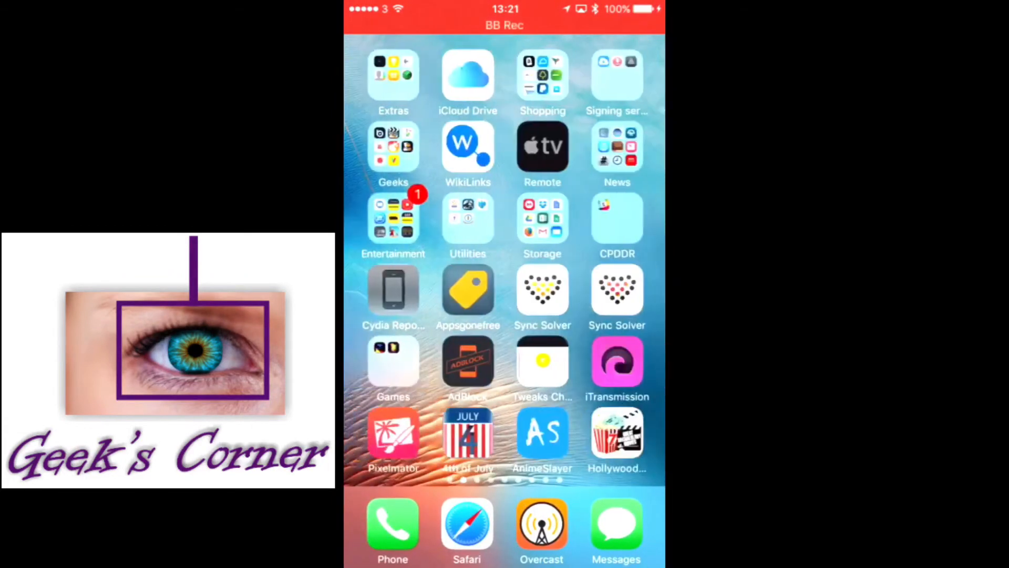
- Launch iPwnStore from the Signing services folder and search its library for 'Sna'
left_click(617, 73)
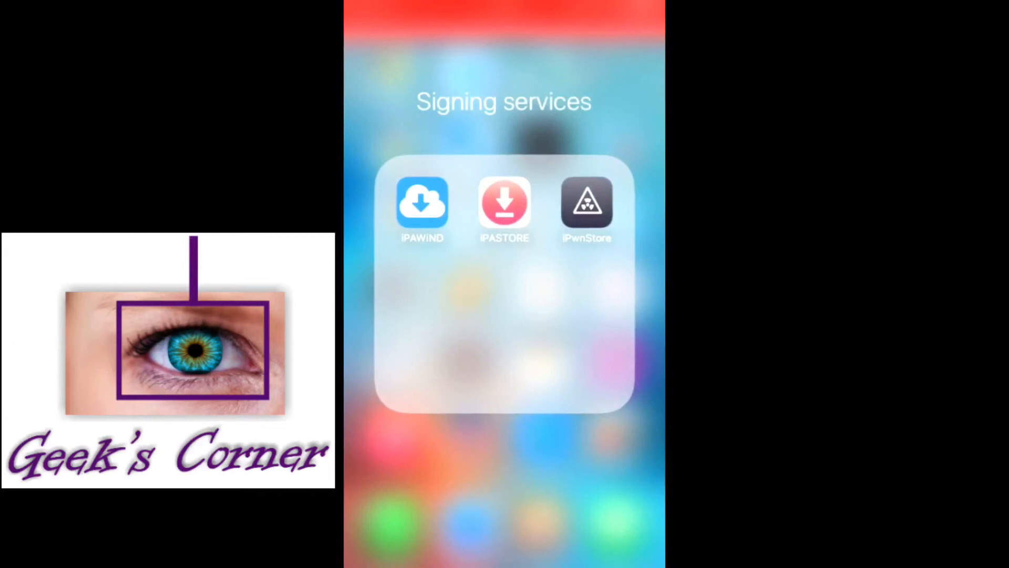
left_click(587, 199)
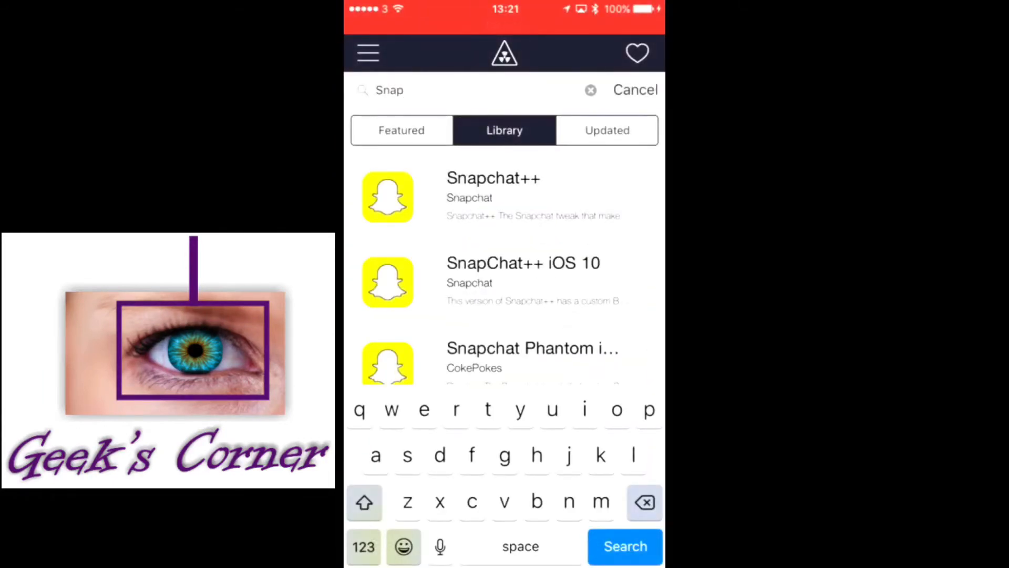
left_click(590, 89)
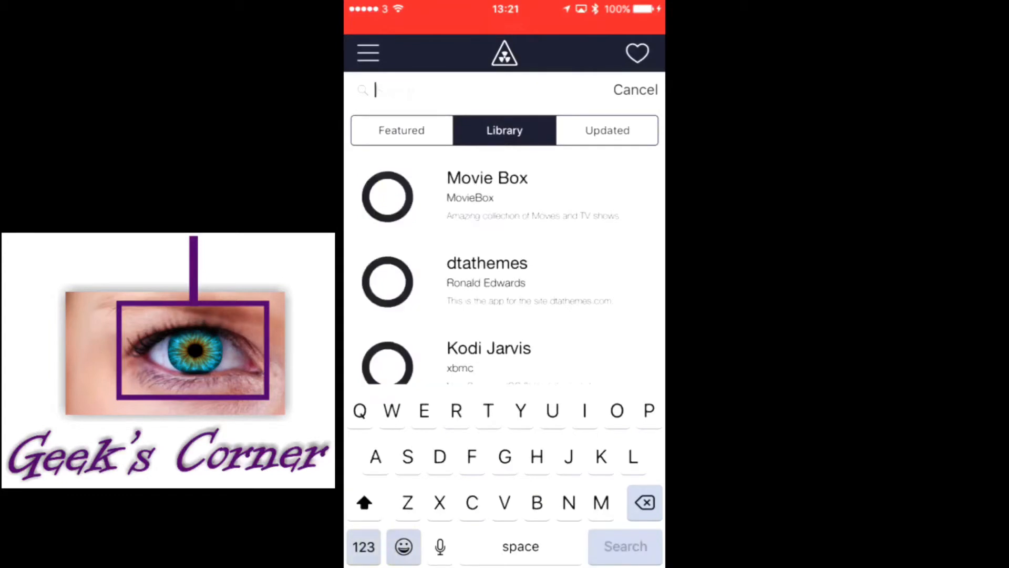
type("Sna")
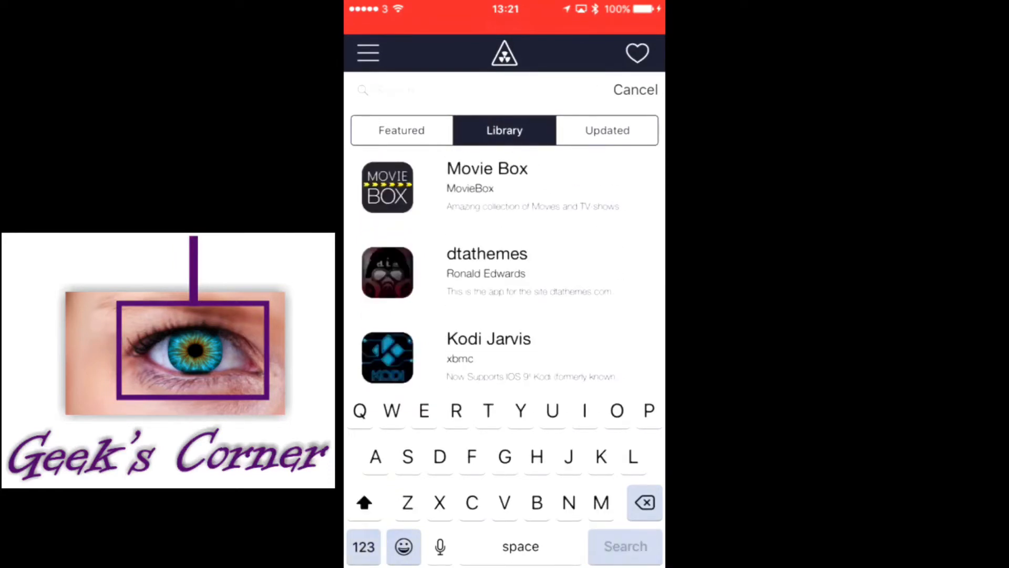
- Cancel the search and scroll the library down to the Snapchat ++ install 1st/2nd rows
left_click(367, 52)
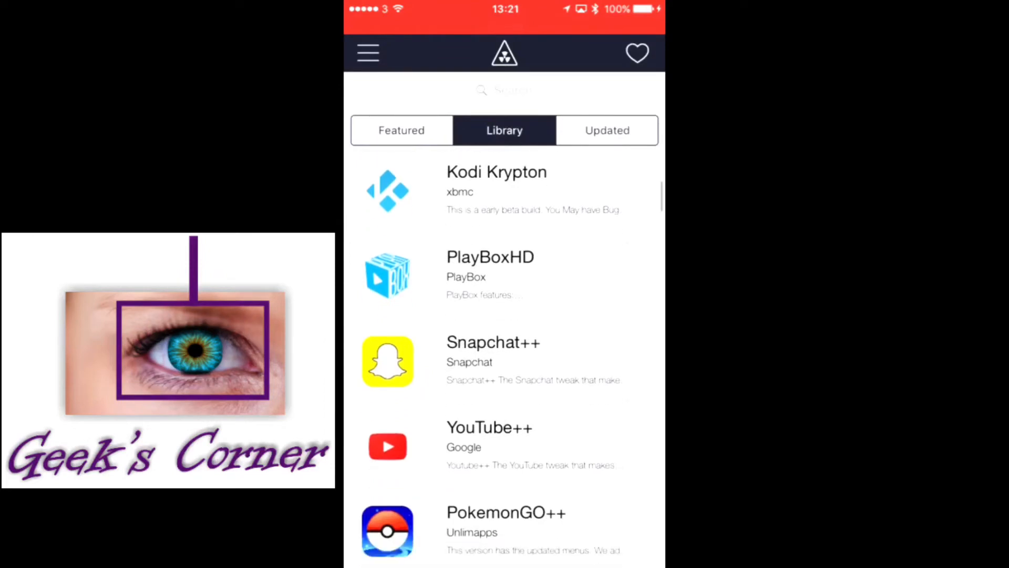
scroll("down", 3)
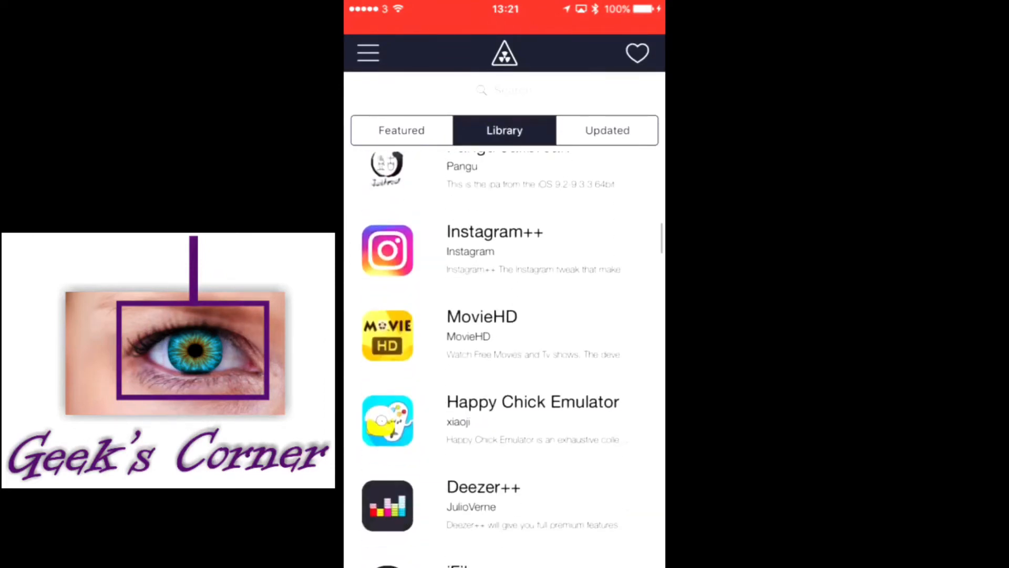
scroll("down", 3)
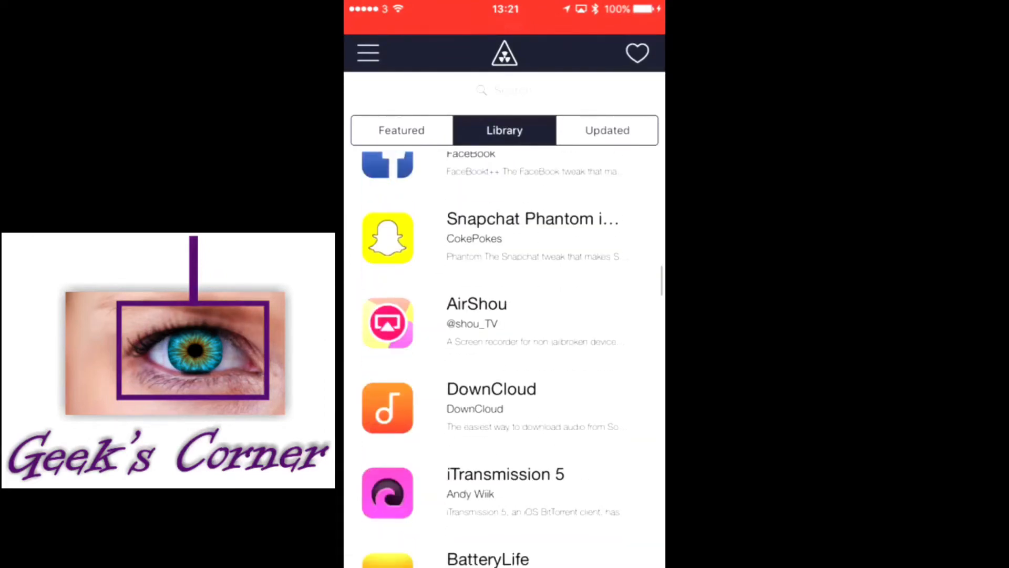
scroll("up", 3)
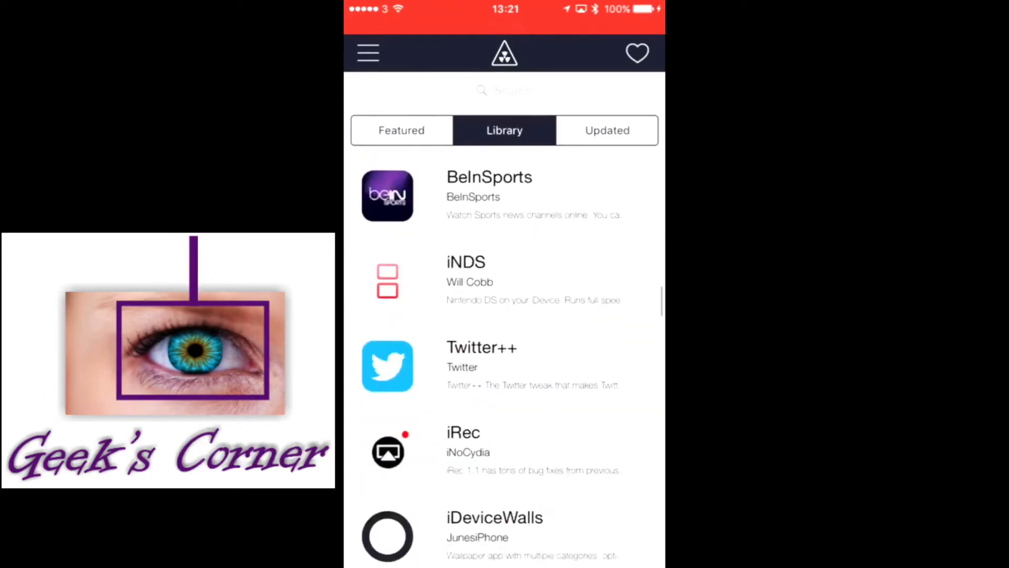
scroll("down", 3)
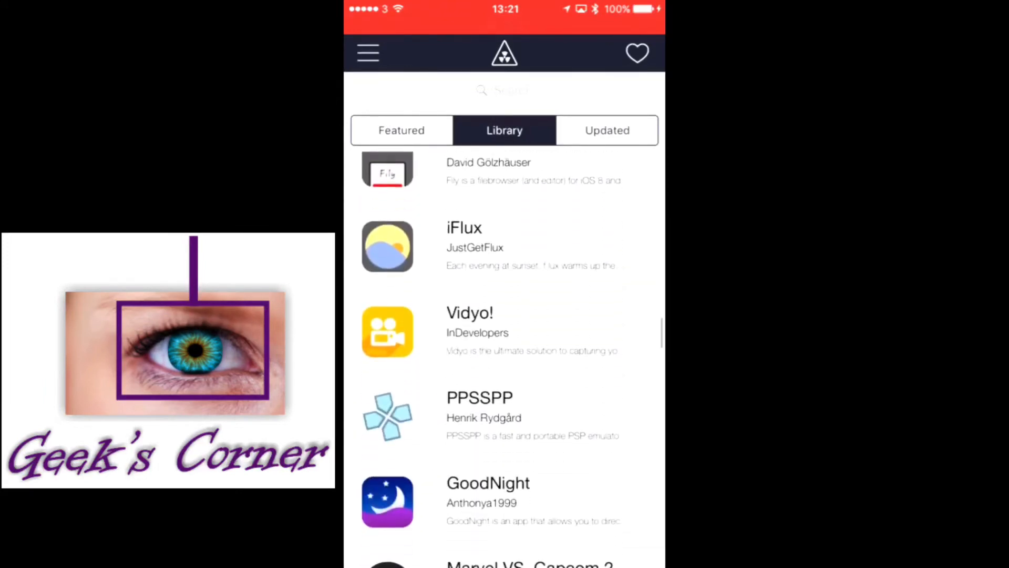
scroll("down", 3)
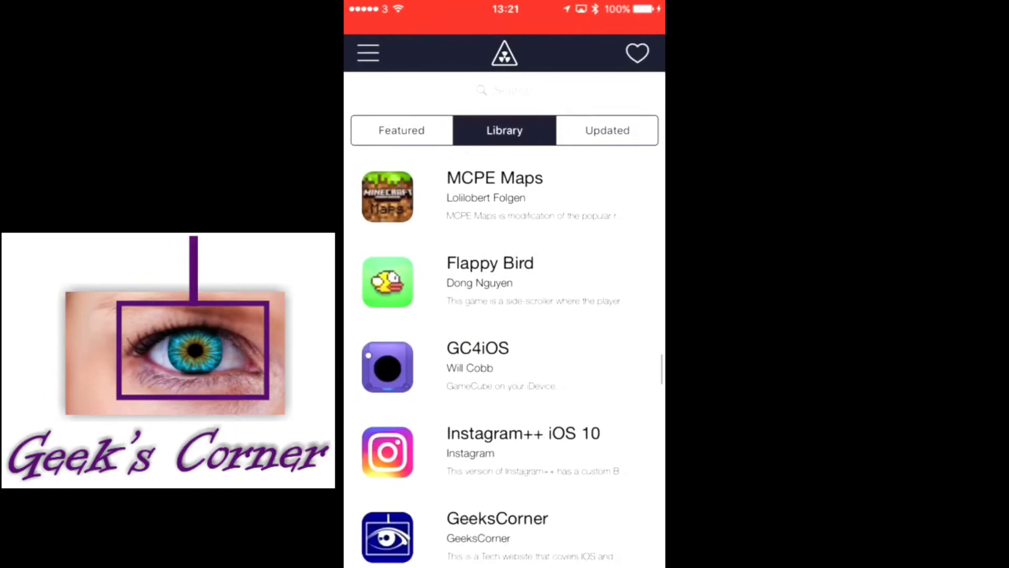
scroll("down", 3)
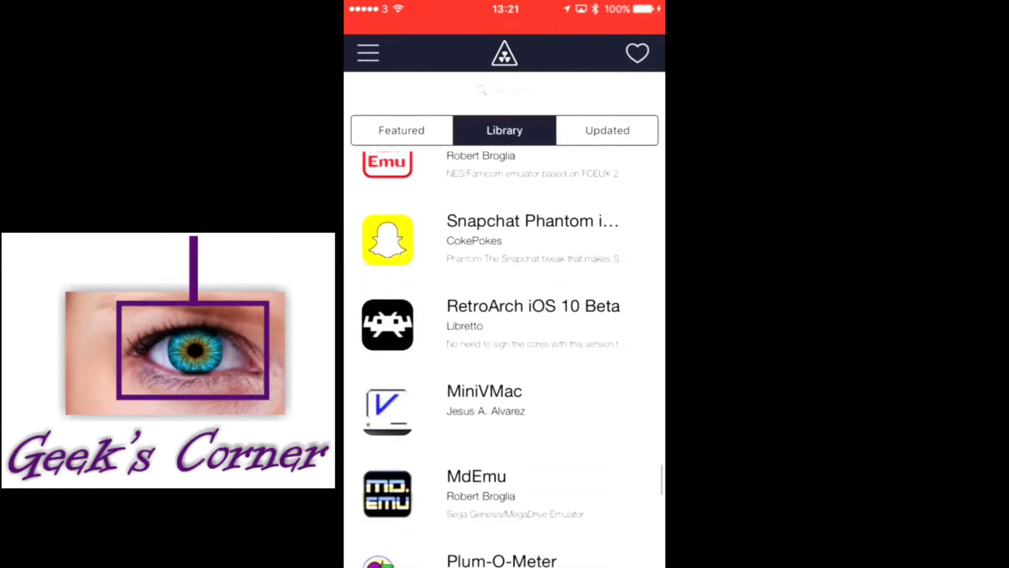
scroll("down", 3)
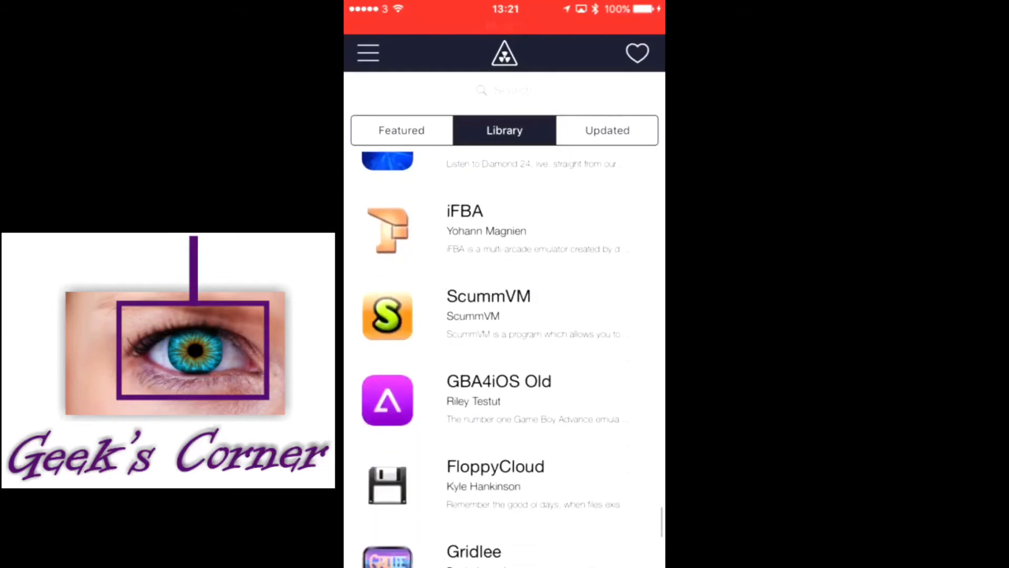
scroll("down", 3)
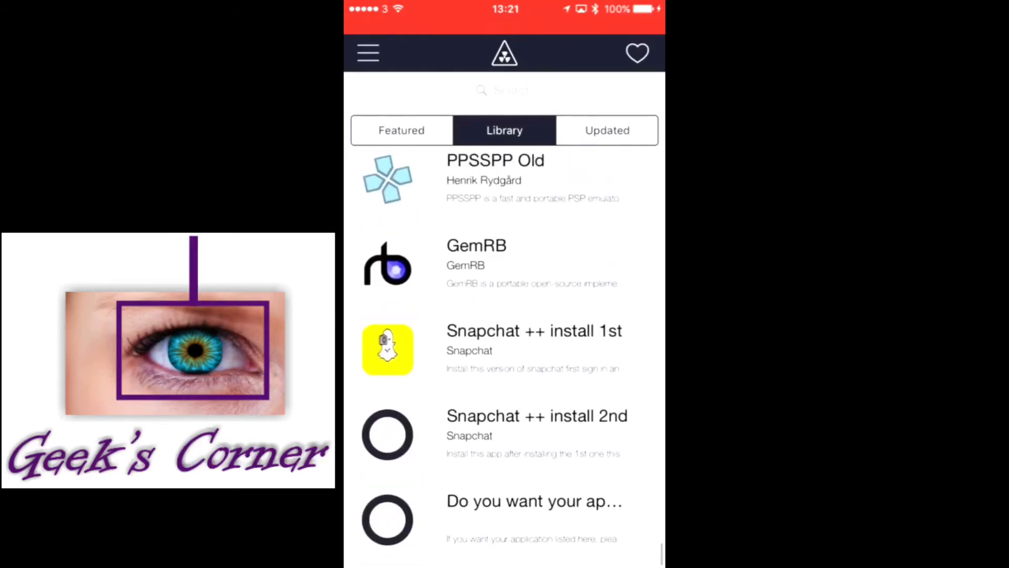
- Install Snapchat ++ install 1st so a Snapchat icon lands on the home screen
scroll("up", 3)
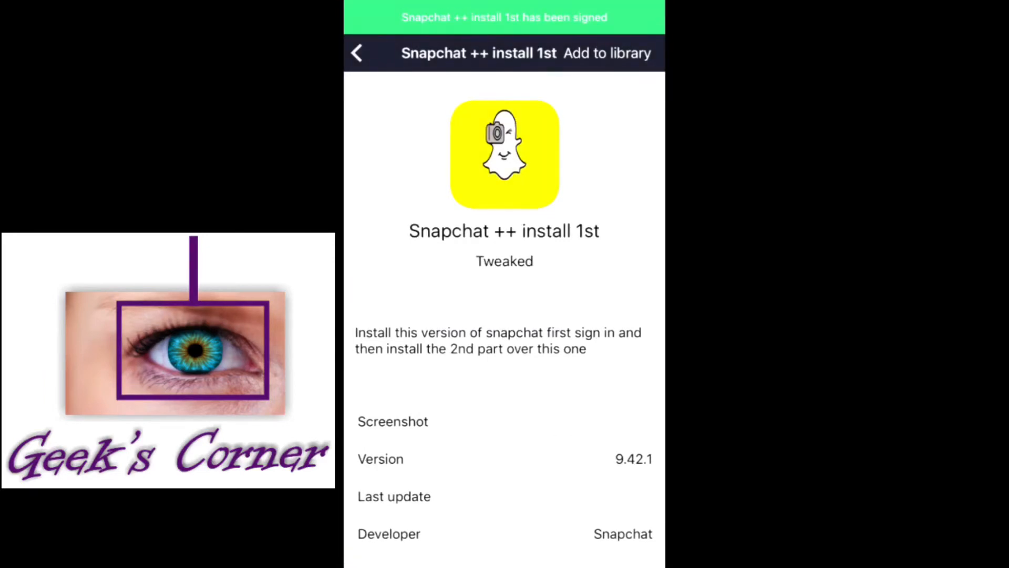
left_click(357, 53)
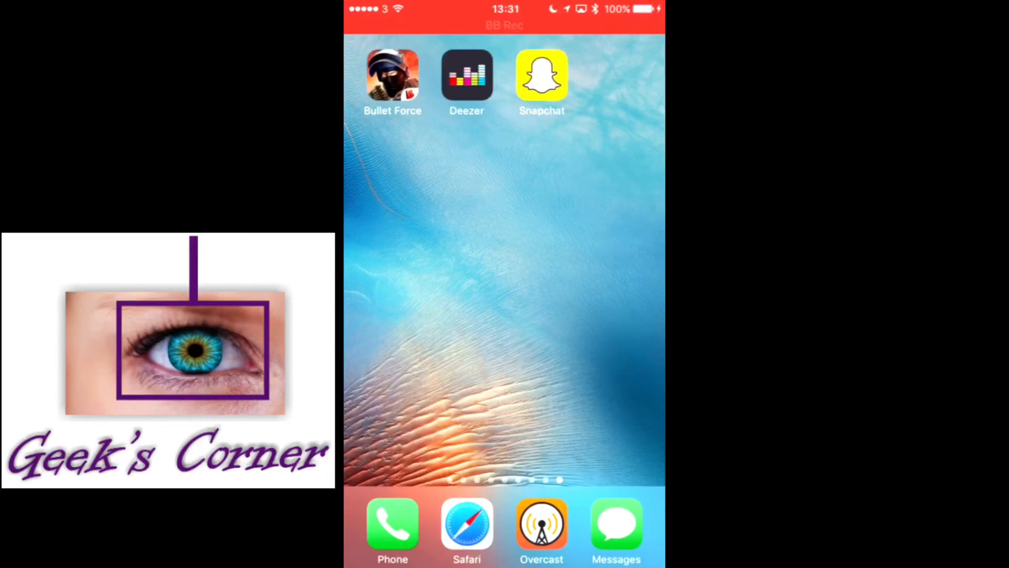
- Log into the new Snapchat and allow notifications, camera and microphone access
left_click(541, 76)
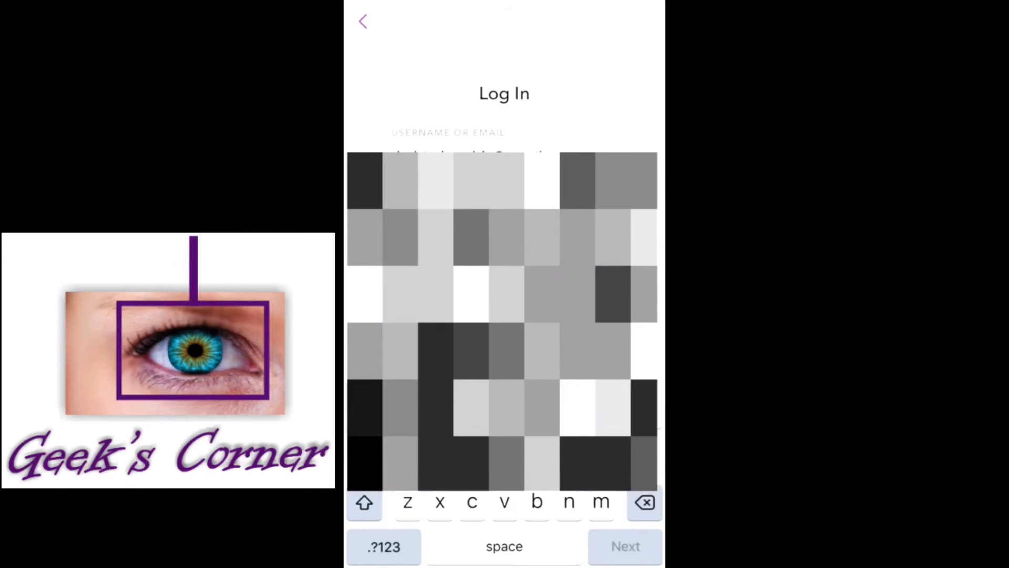
left_click(623, 546)
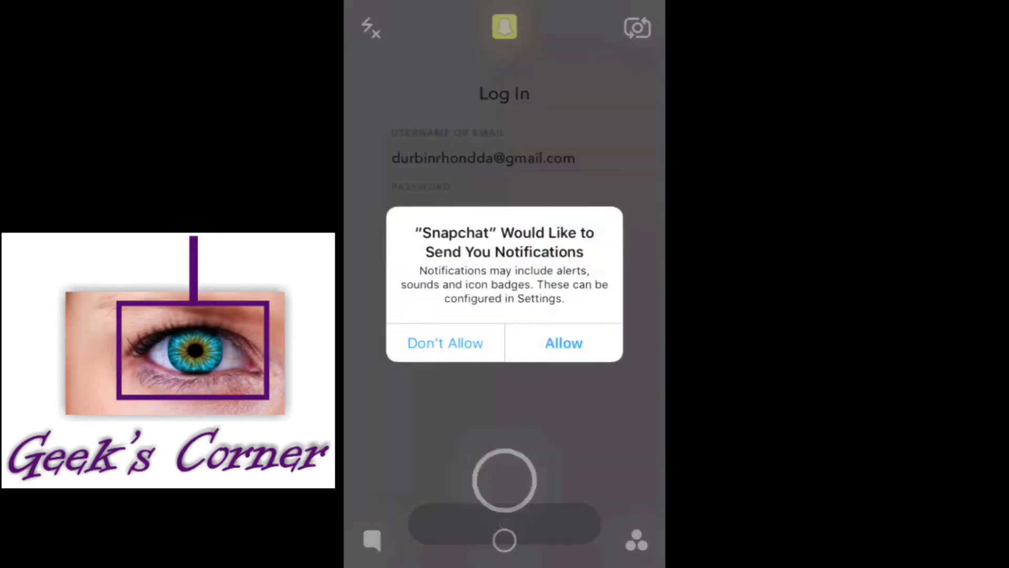
left_click(562, 342)
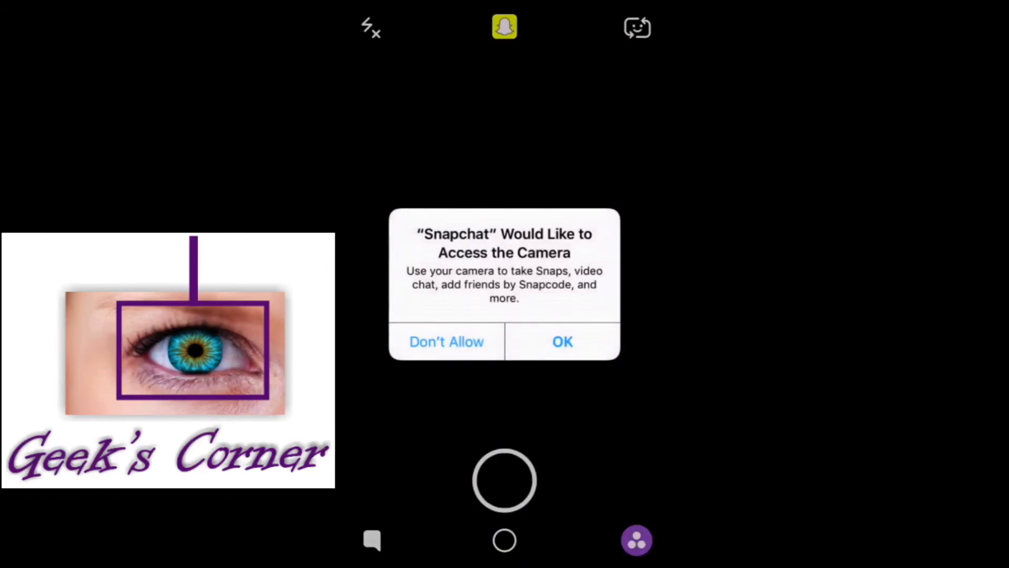
left_click(561, 340)
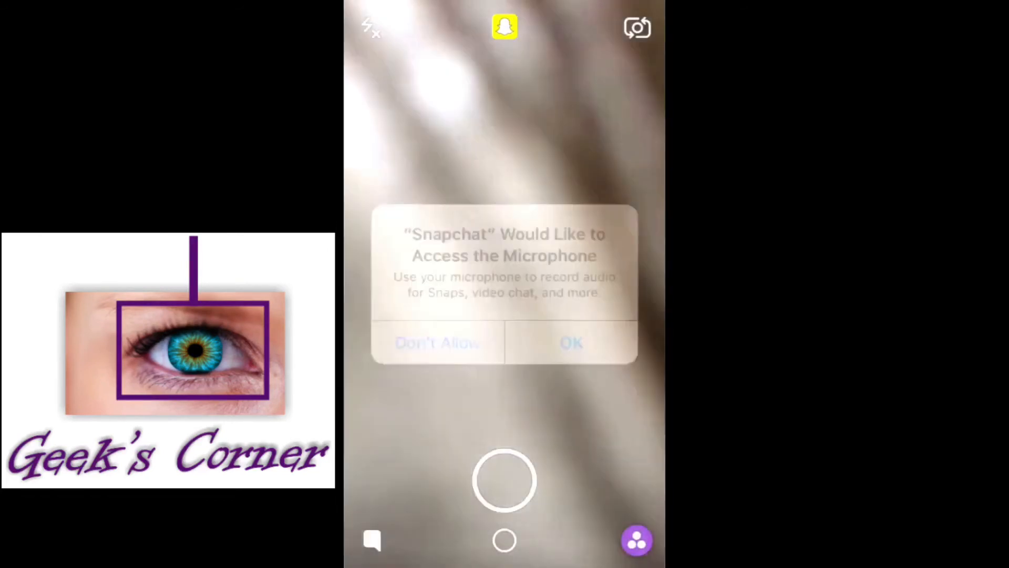
left_click(569, 342)
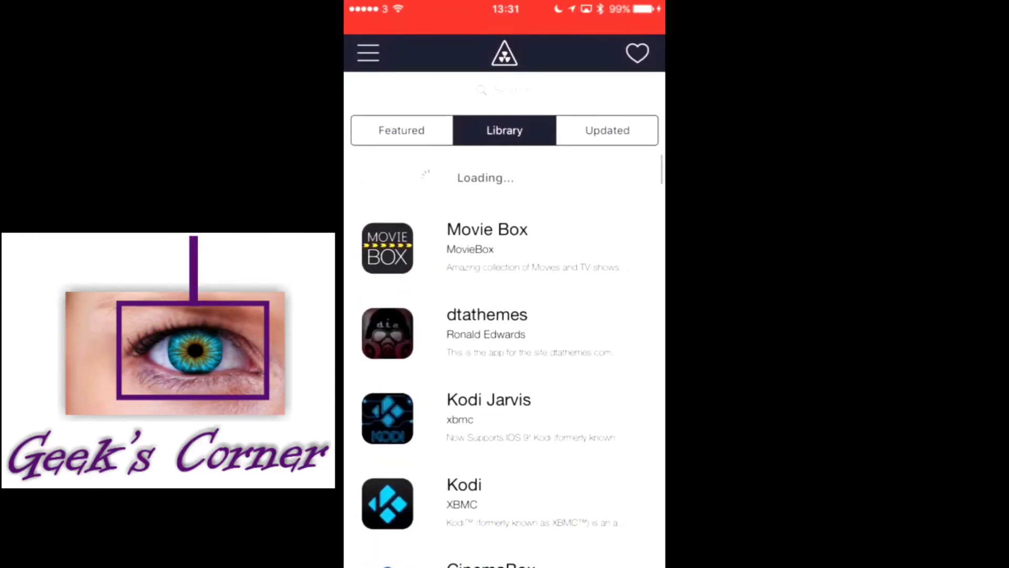
- Scroll to Snapchat ++ install 2nd and add it to the library for installation
scroll("down", 3)
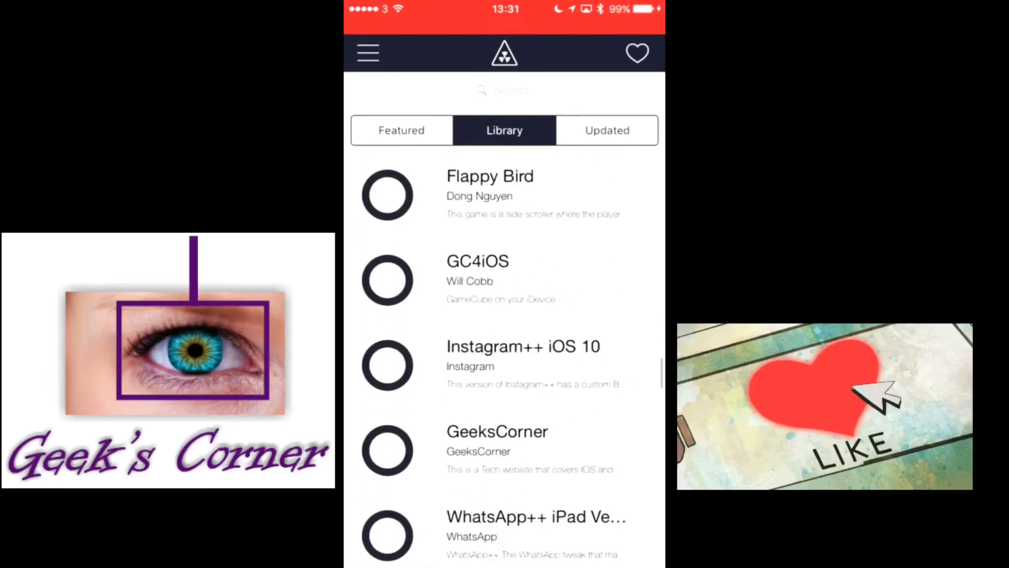
scroll("down", 3)
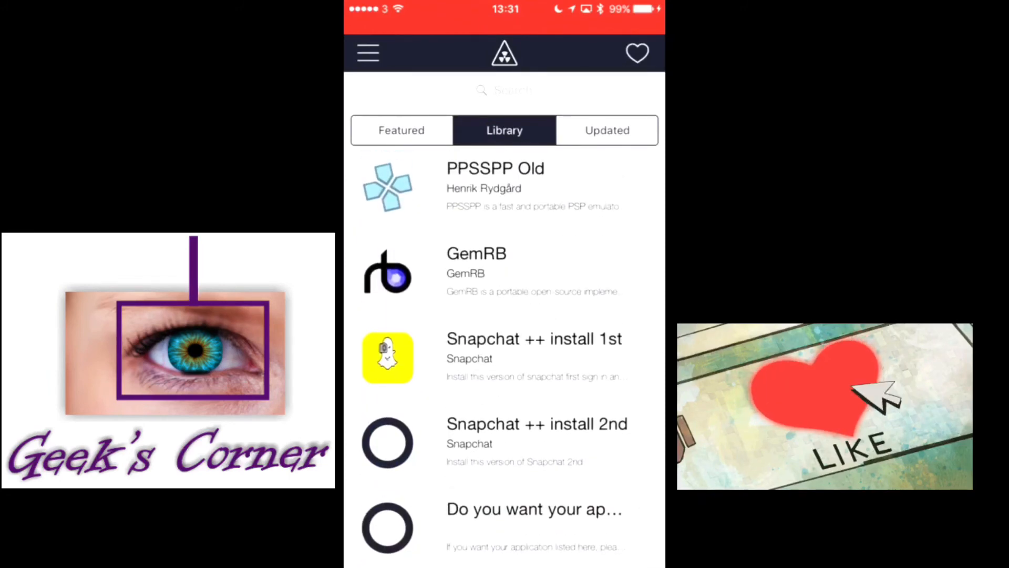
left_click(537, 423)
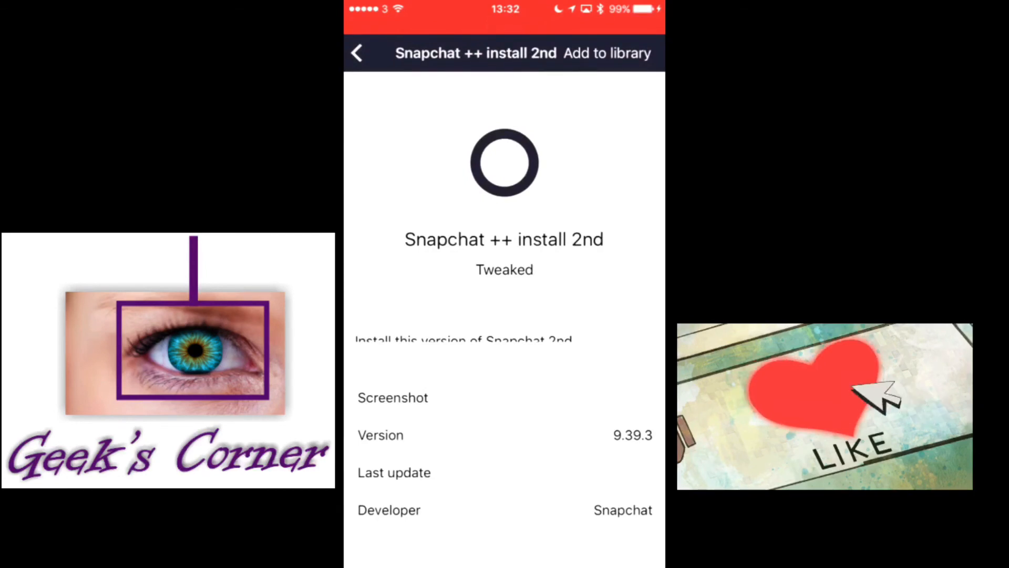
left_click(357, 53)
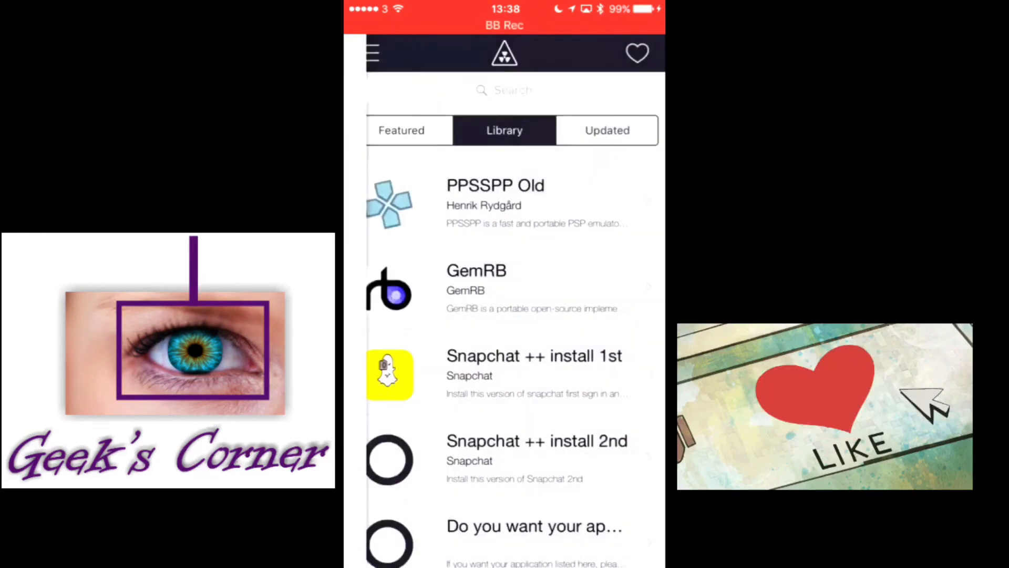
- From Ready to Install, install the queued Snapchat package over the existing app
left_click(534, 355)
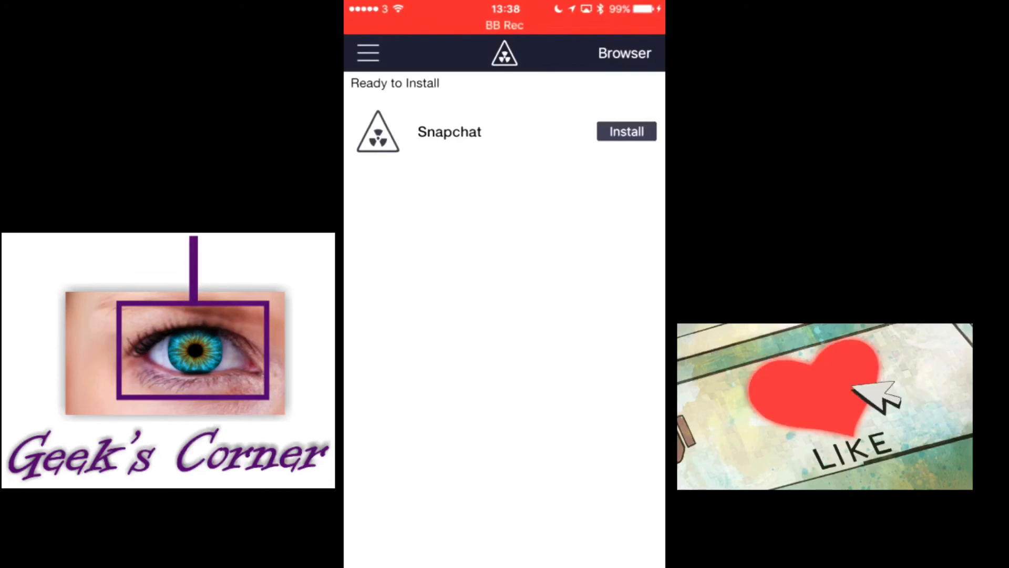
left_click(624, 132)
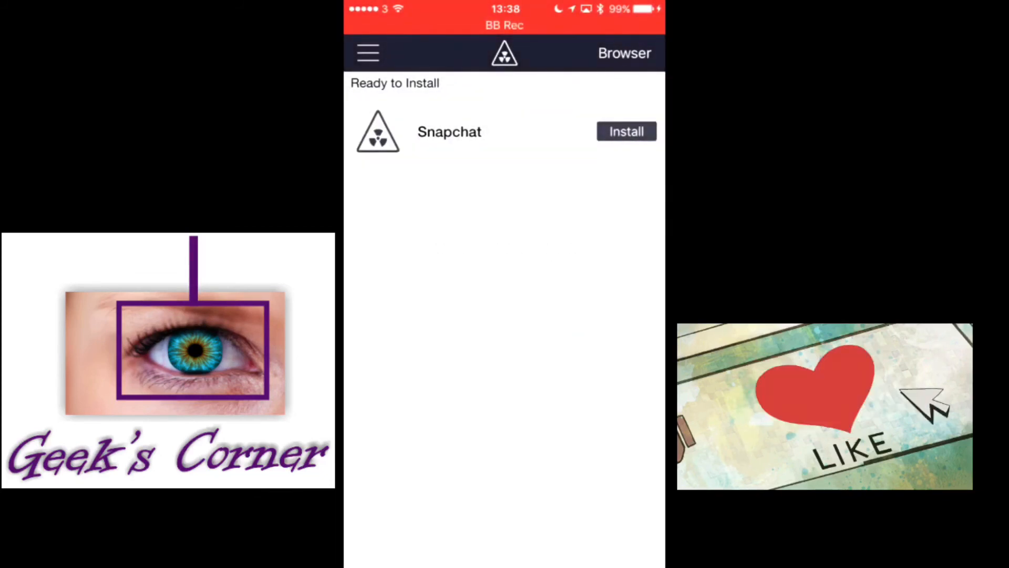
left_click(625, 131)
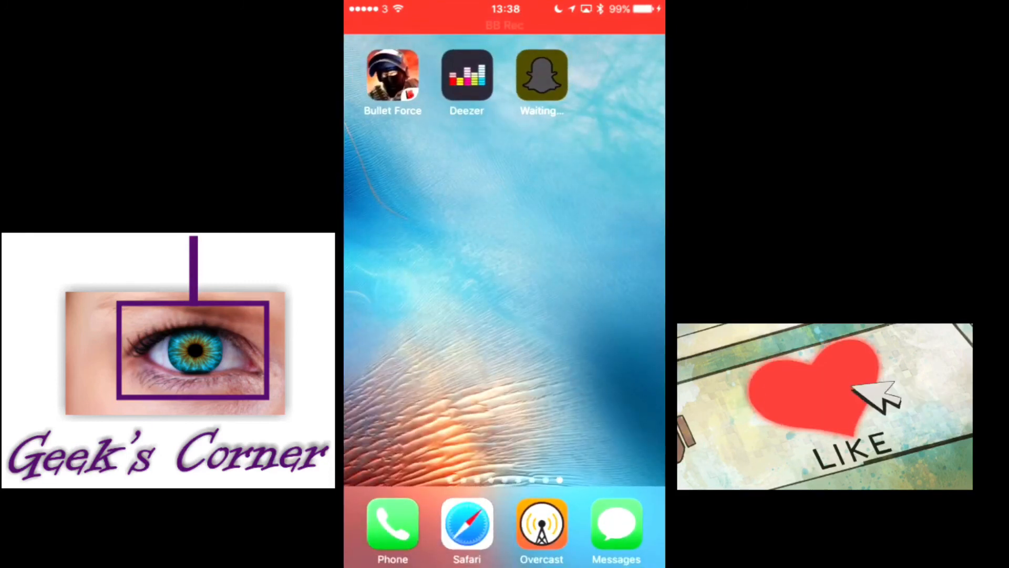
- Launch the finished Snapchat++ from the home screen into its camera view
left_click(541, 76)
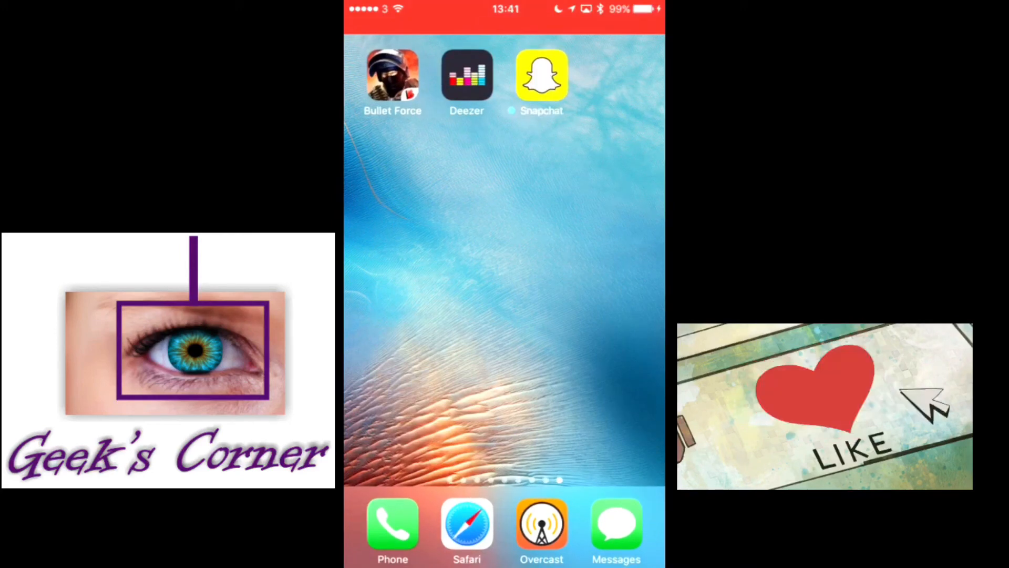
left_click(542, 74)
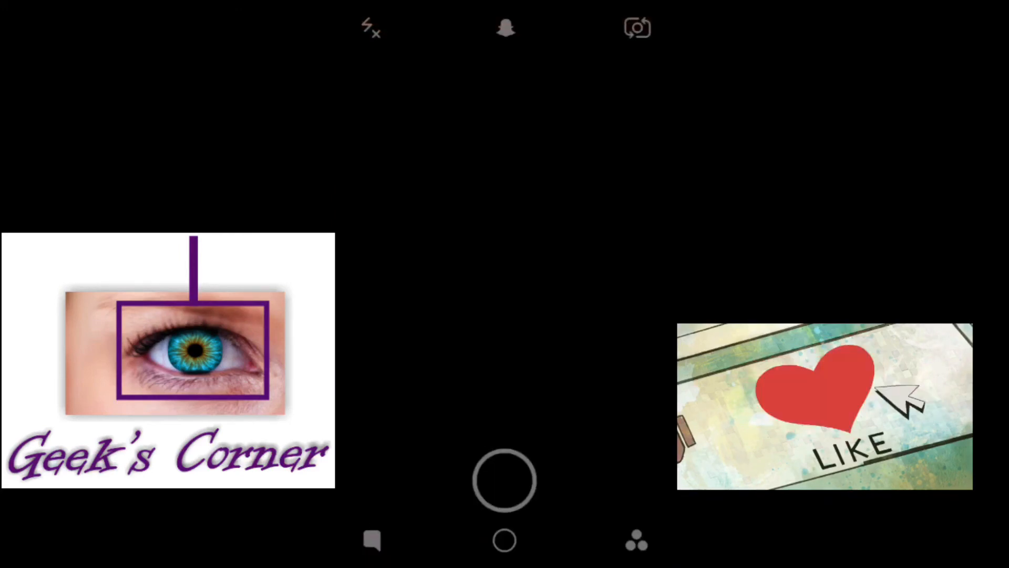